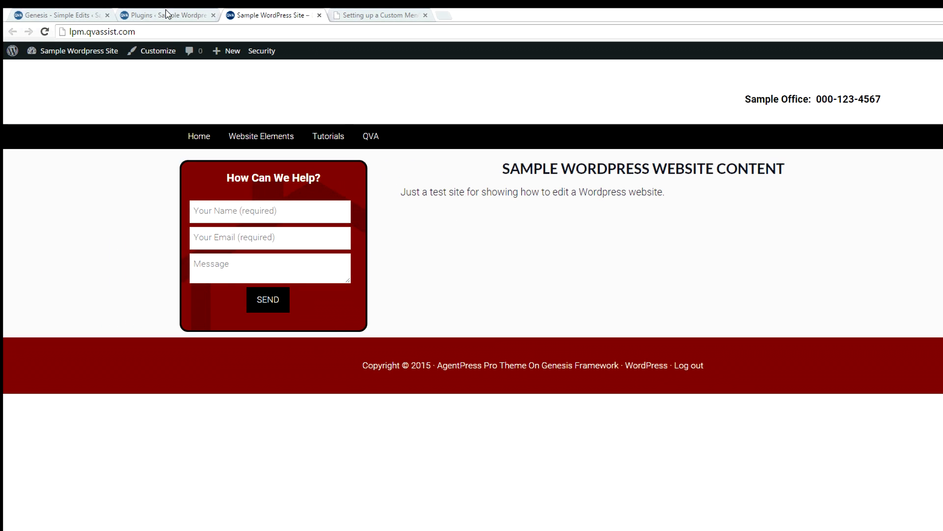
Switch to the Installed Plugins page listing Genesis Simple Edits as active.
left_click(169, 15)
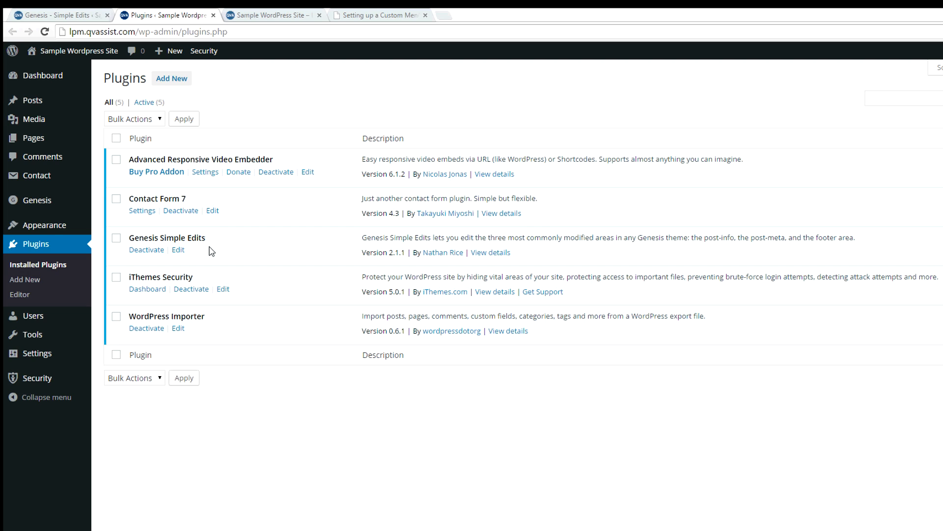
mouse_move(200, 193)
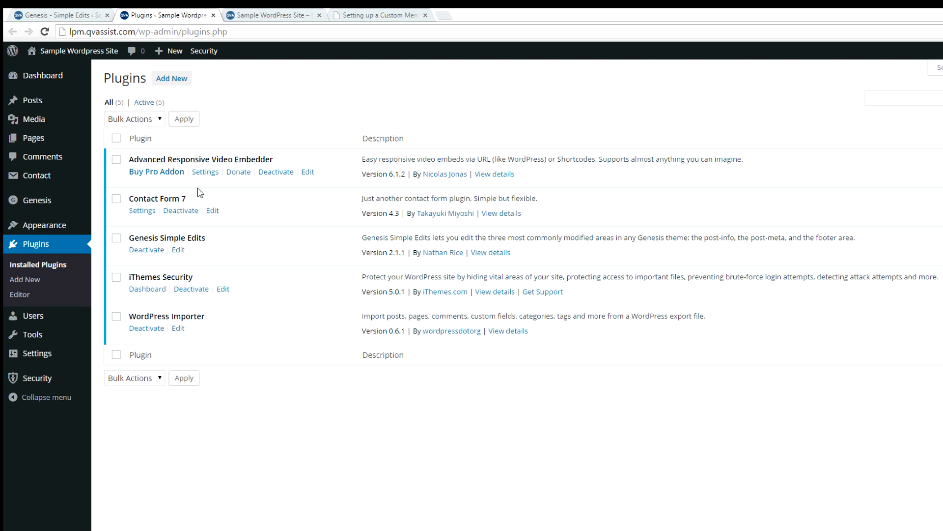
Bring up the Genesis Simple Edits settings and place the cursor in the Footer Output box.
left_click(59, 14)
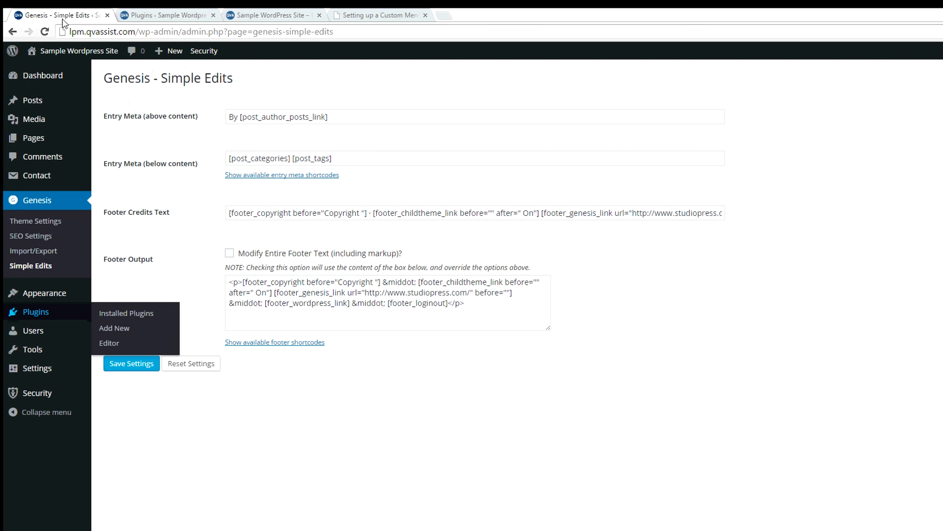
mouse_move(37, 200)
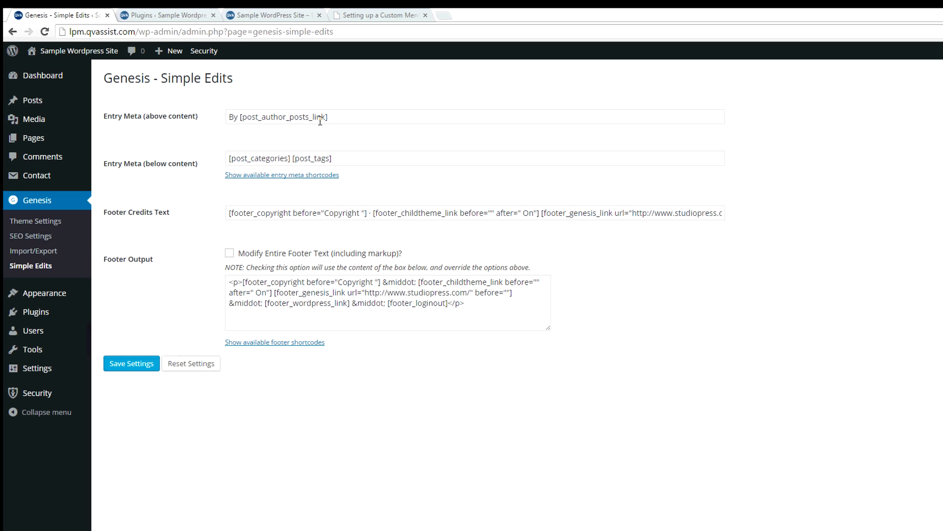
mouse_move(110, 282)
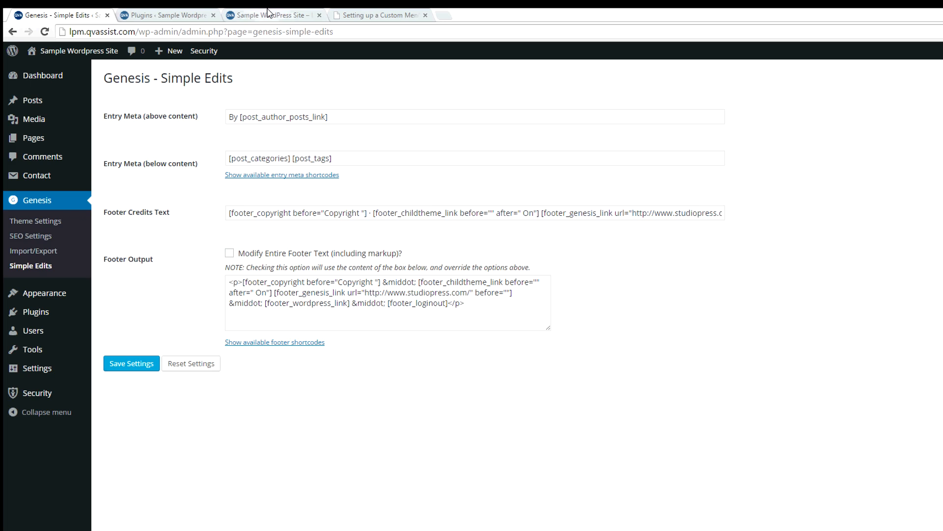
left_click(270, 14)
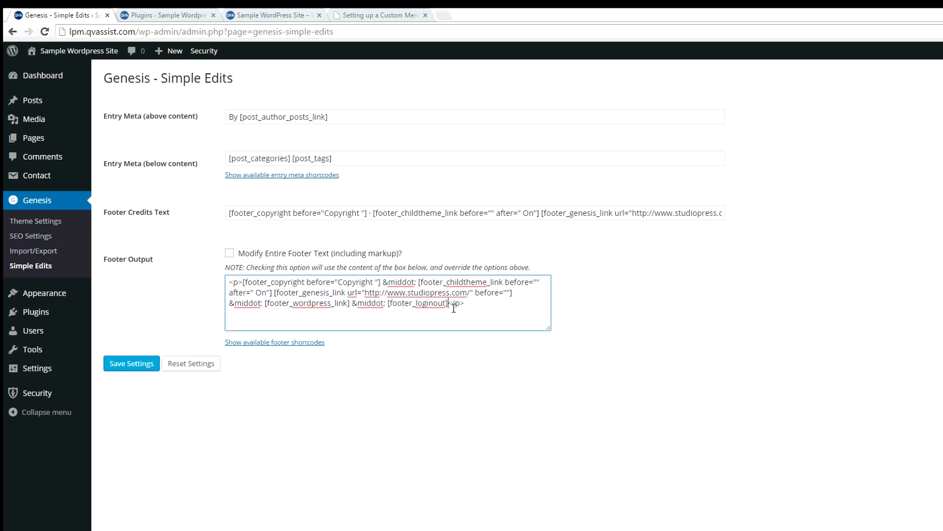
Reduce the footer output to the copyright shortcode plus 'Test Site', enable Modify Entire Footer Text, and save.
left_click_drag(384, 282, 463, 303)
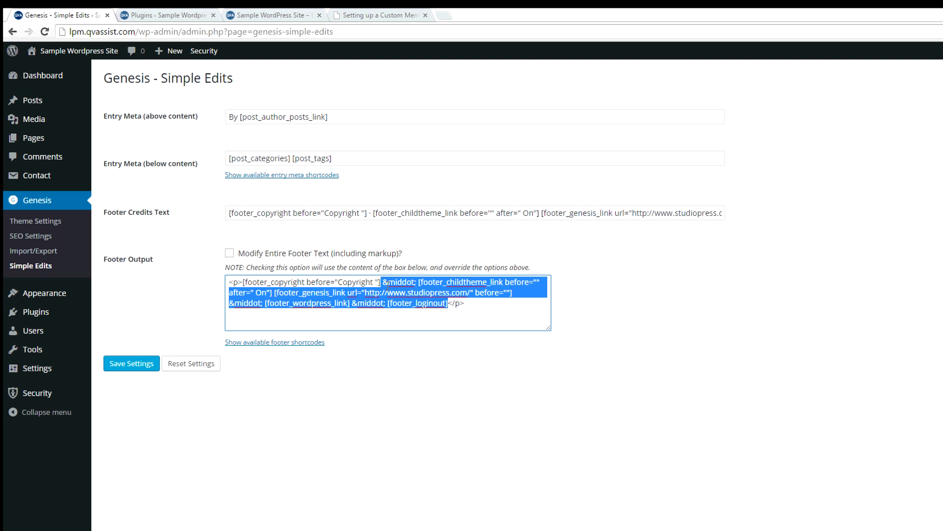
key("Delete")
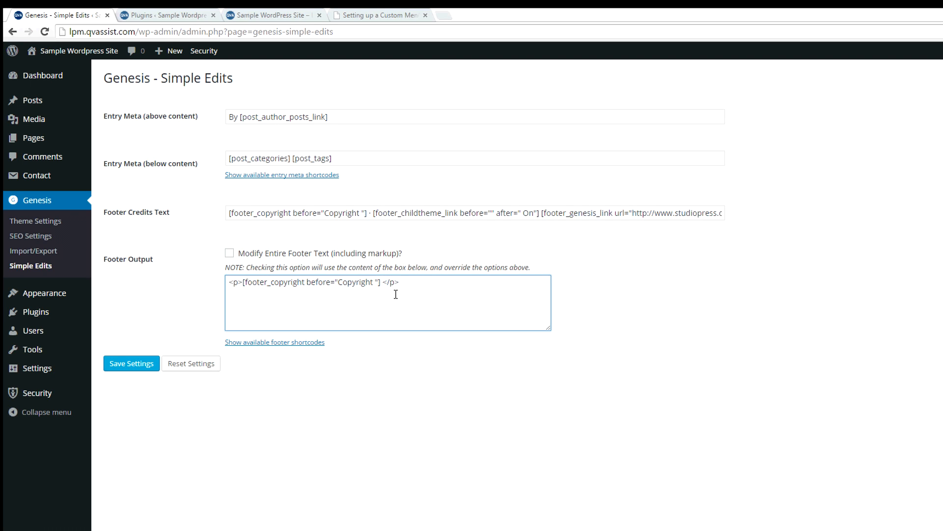
type("Test")
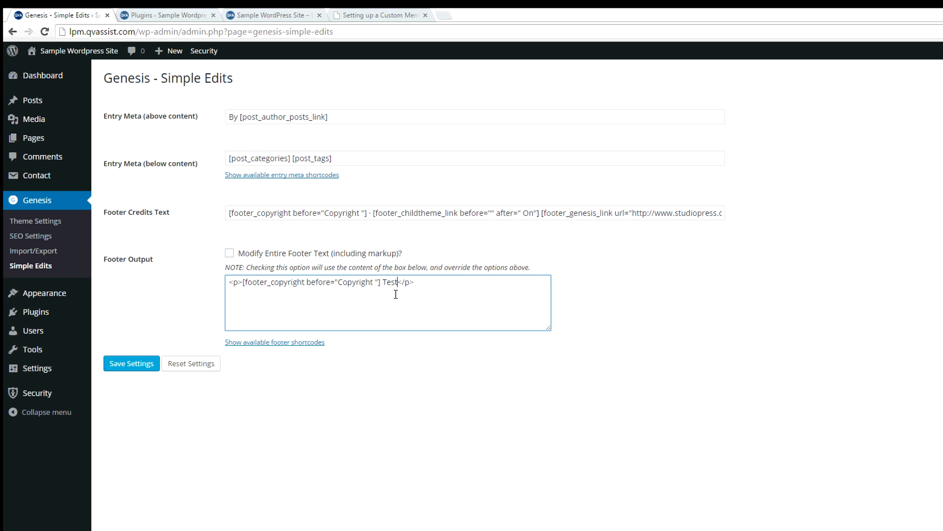
left_click(229, 253)
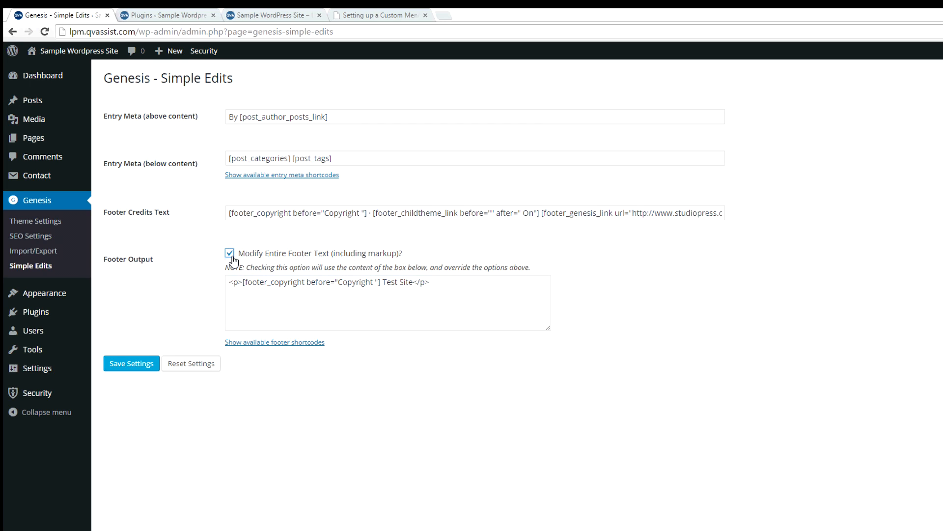
mouse_move(453, 301)
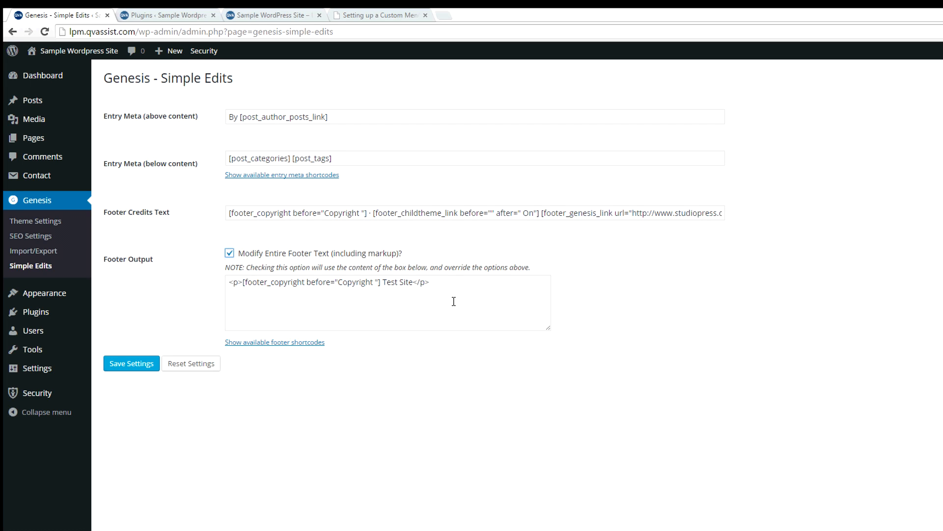
left_click(132, 363)
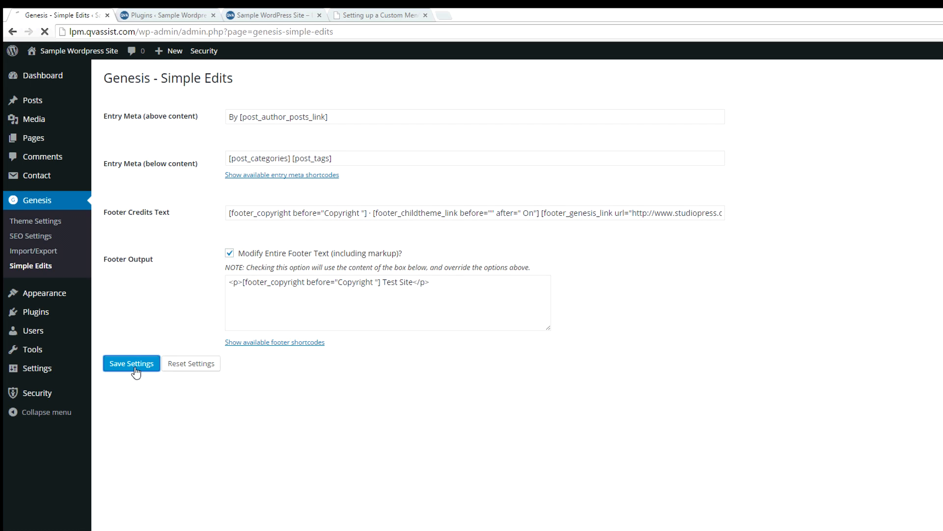
Reload the live site to confirm the footer reads 'Copyright © 2015 Test Site', then return to Simple Edits.
left_click(268, 15)
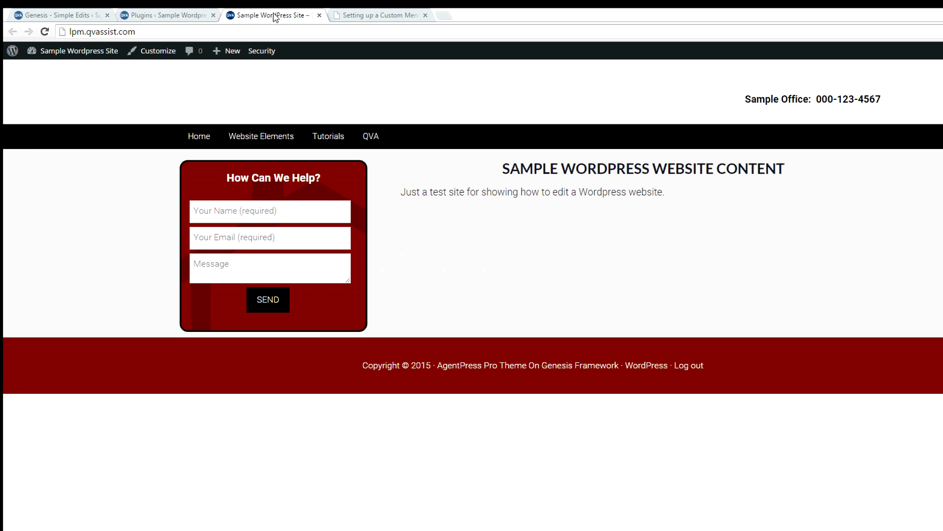
left_click(97, 32)
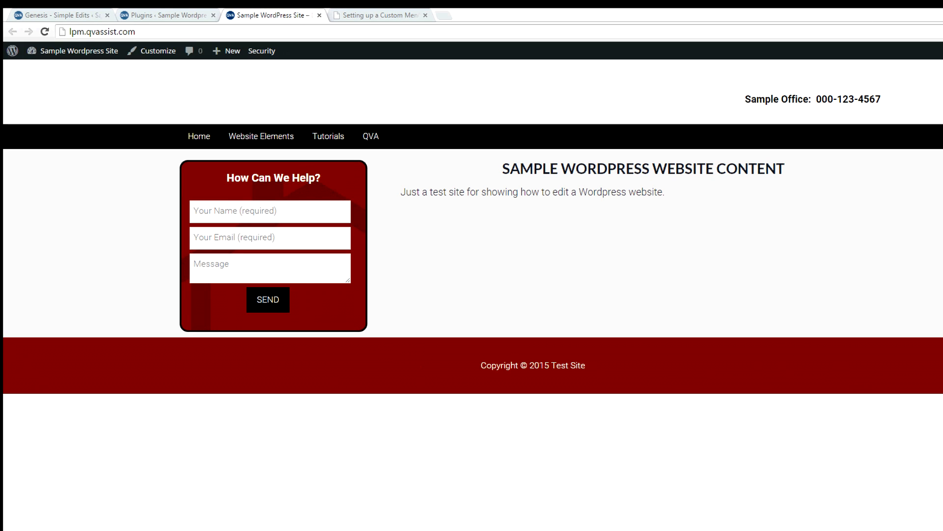
left_click(57, 14)
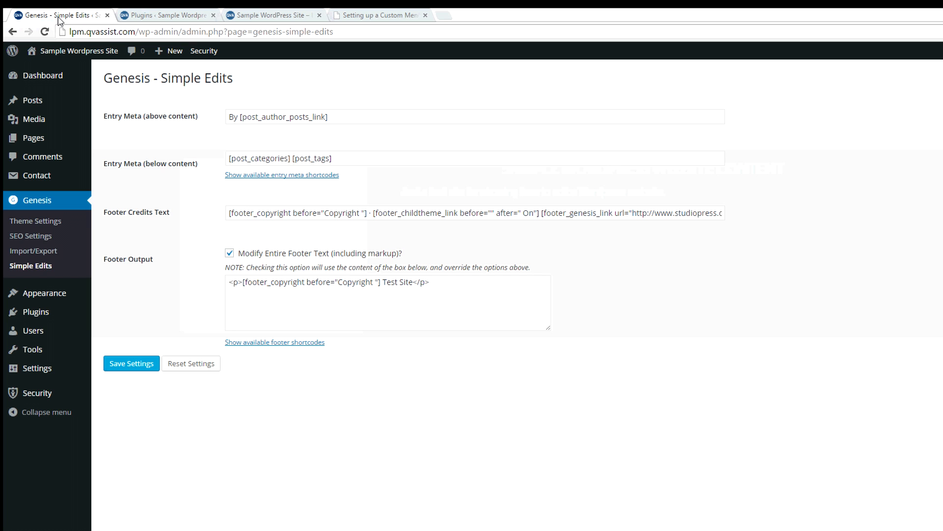
Reset the Simple Edits settings to defaults, restoring the full entry meta and unticking the custom footer.
left_click(190, 363)
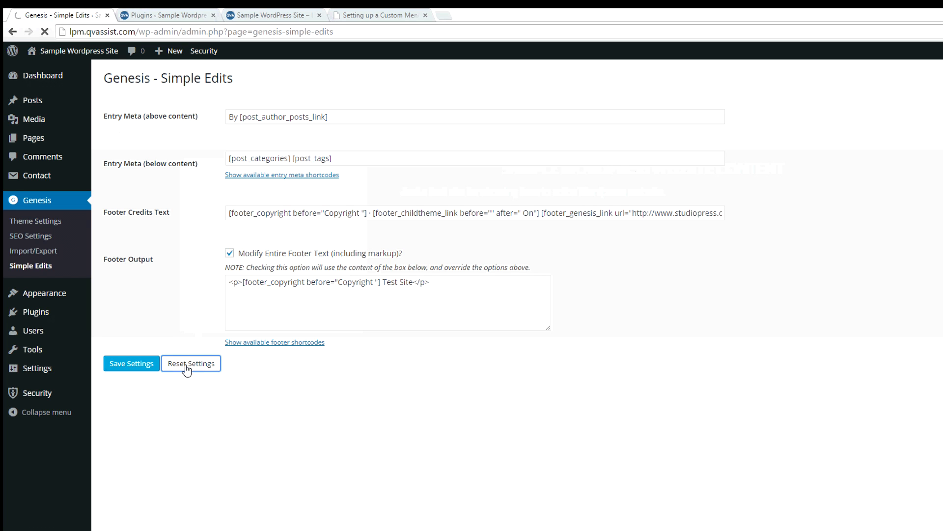
left_click(190, 362)
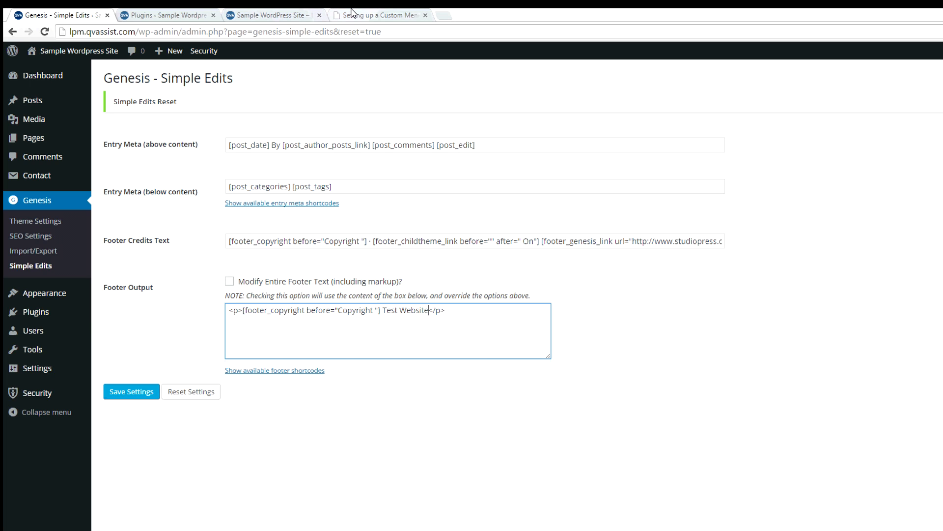
left_click(377, 14)
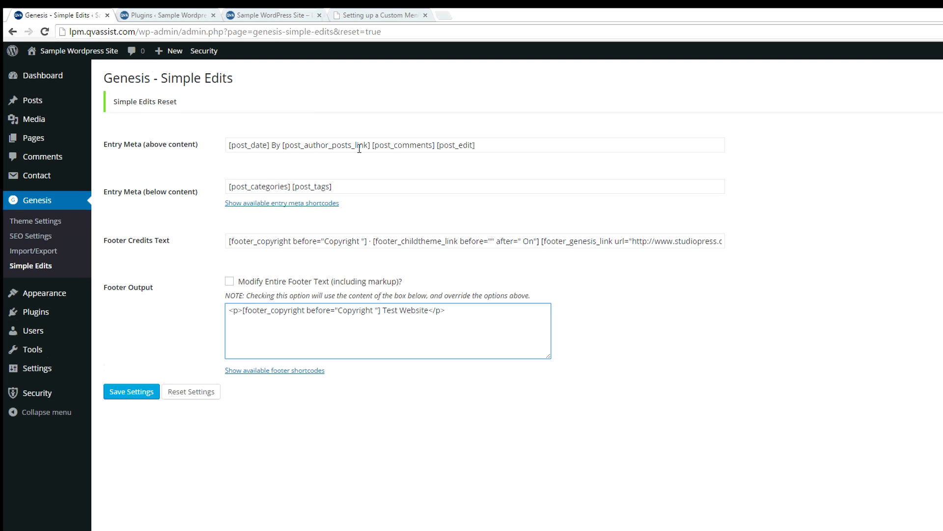
left_click(428, 309)
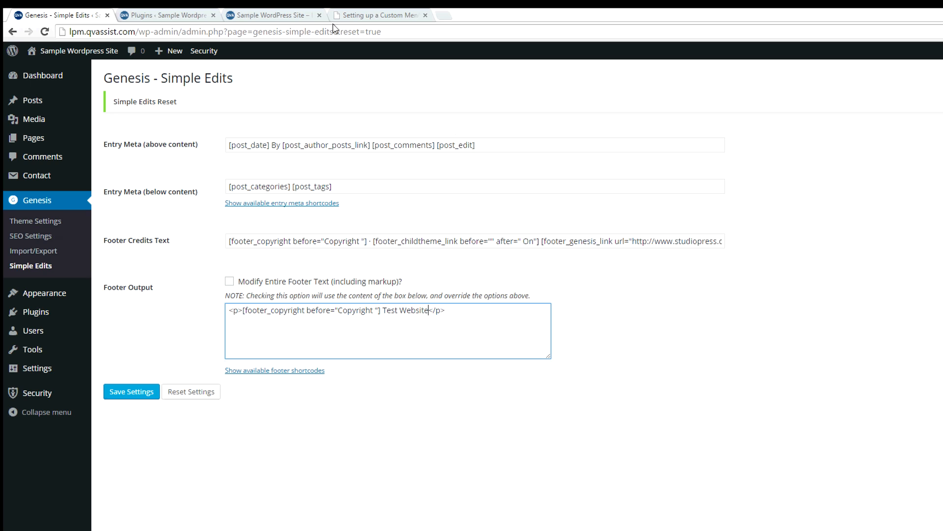
Glance at the custom menu tutorial page and come back to the Simple Edits settings.
left_click(379, 14)
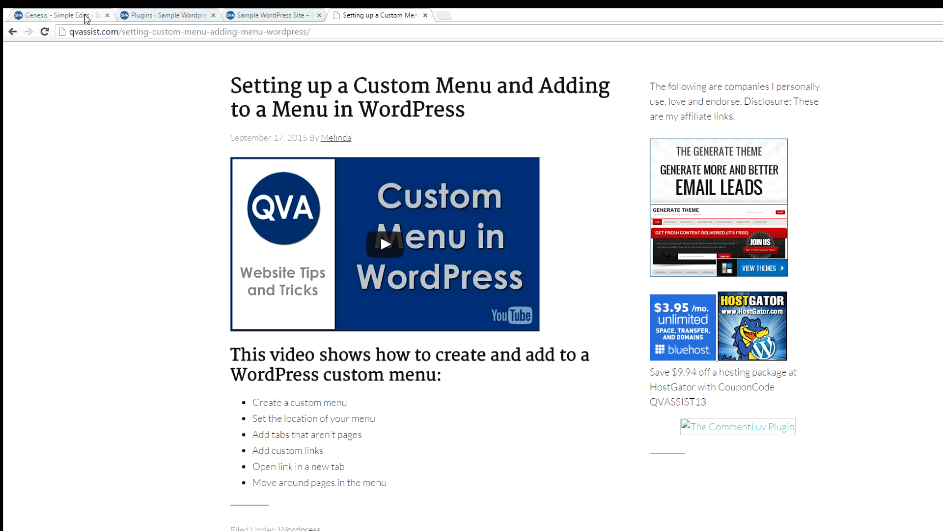
left_click(54, 15)
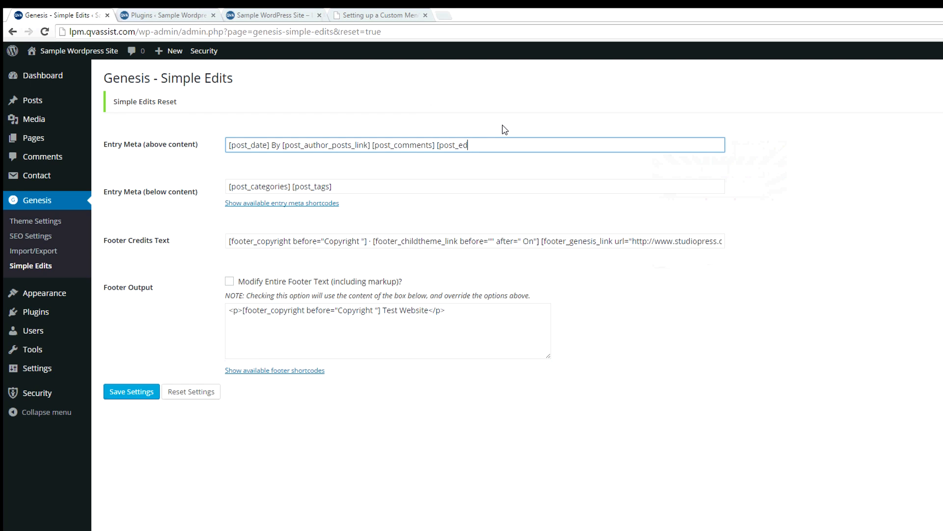
Remove [post_comments] [post_edit] from the above-content entry meta and [post_tags] from the below-content meta.
key("Backspace")
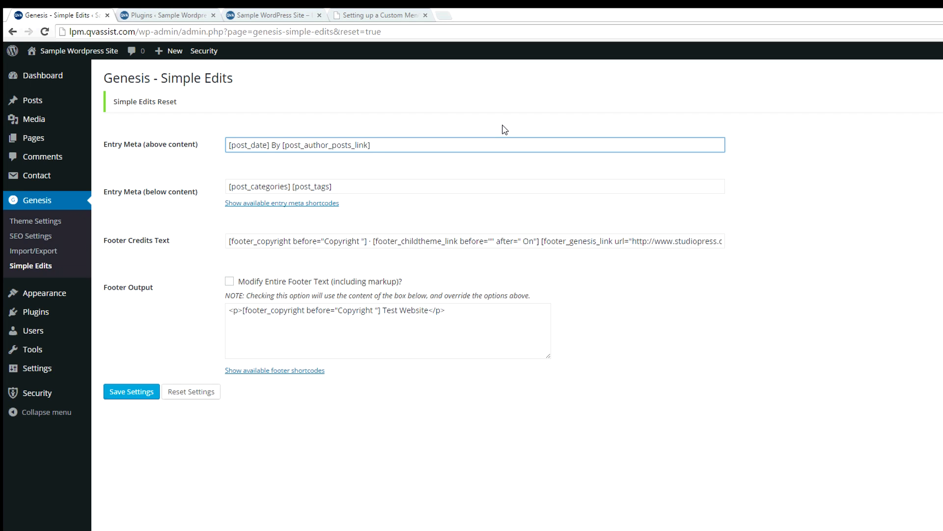
mouse_move(162, 196)
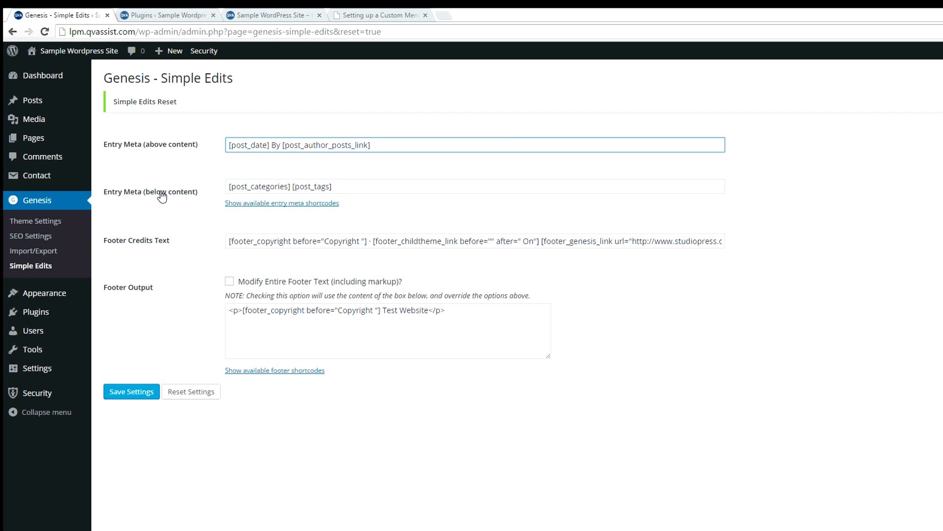
left_click(379, 15)
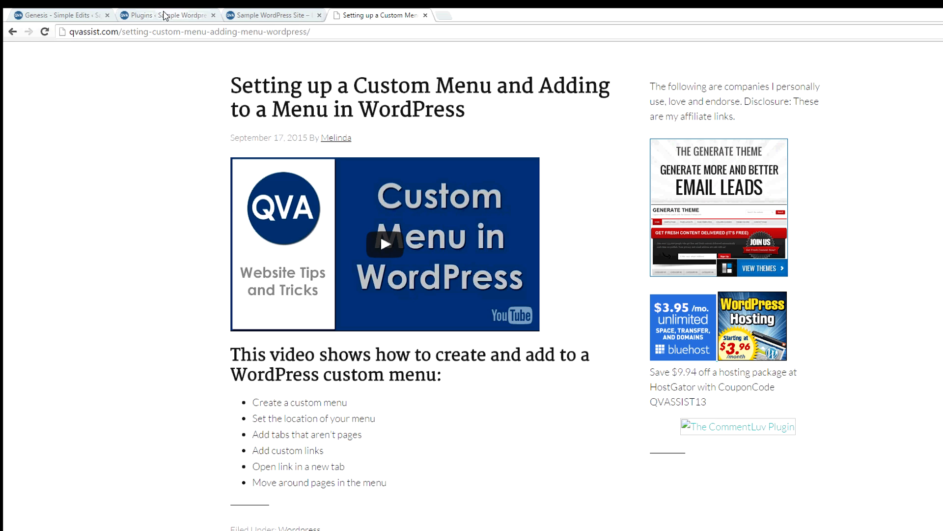
left_click(57, 14)
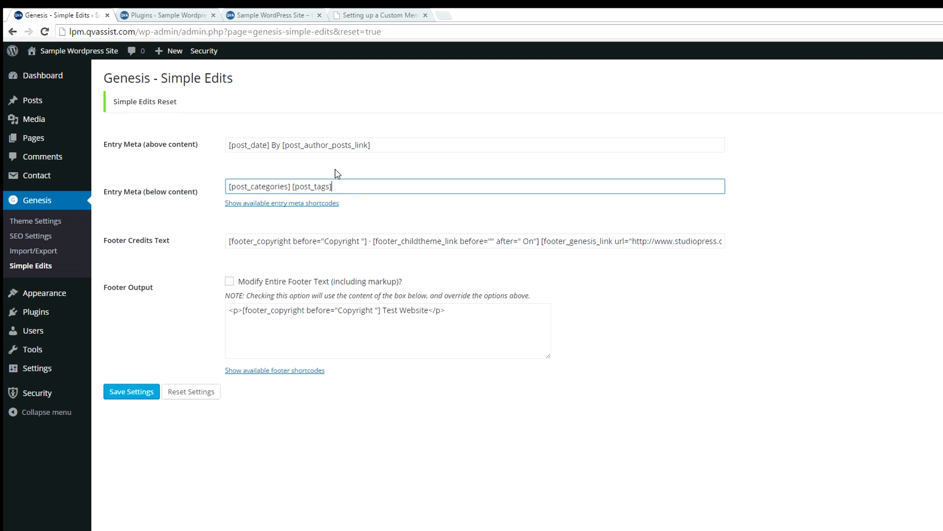
key("Backspace")
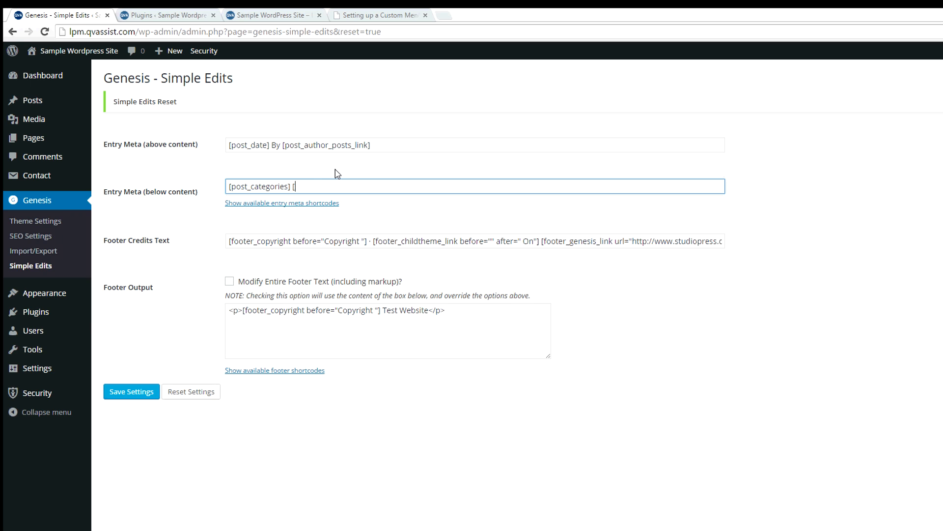